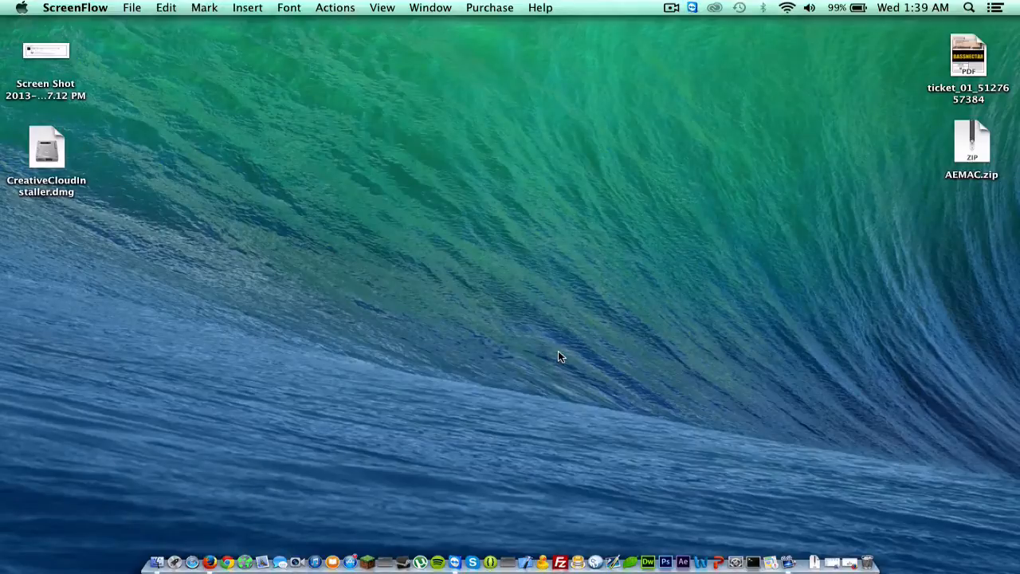
pyautogui.moveTo(766, 494)
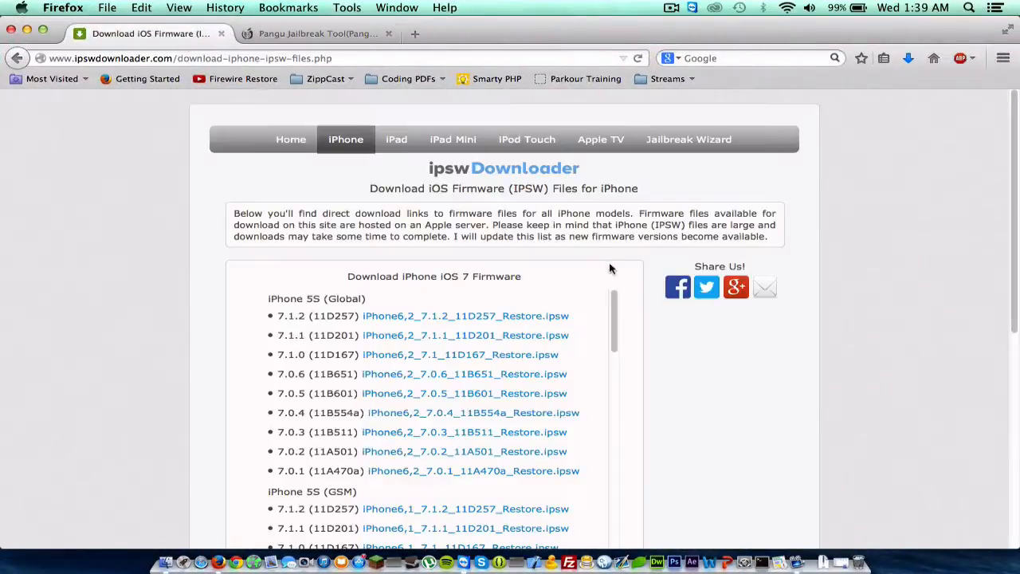
pyautogui.moveTo(448, 279)
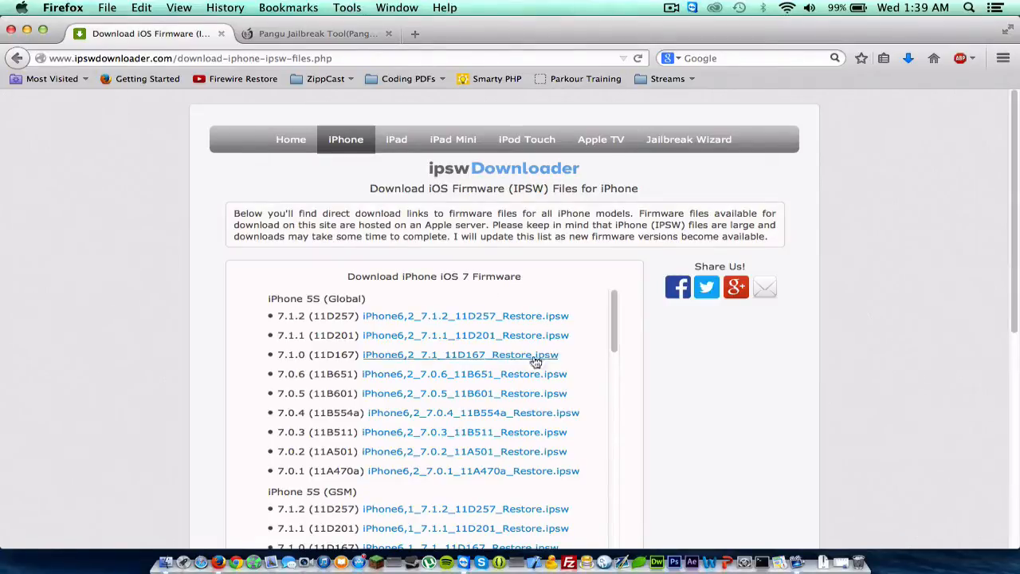
# Scroll the iOS 7 firmware list down to the iPhone 5C (GSM) section.
pyautogui.scroll(-3)
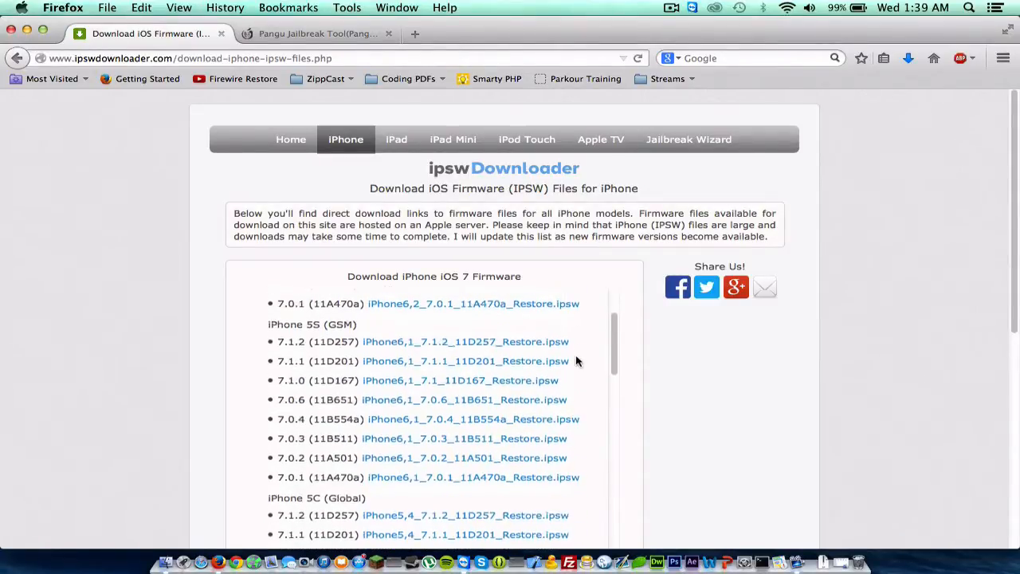
pyautogui.scroll(-3)
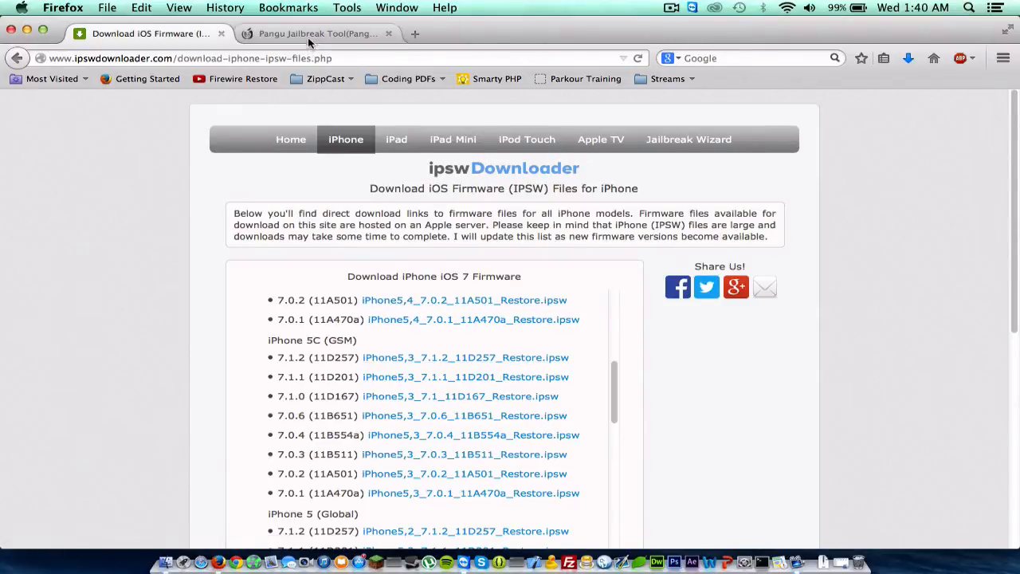
# View the Pangu site's Mac and Windows downloads, then return to the firmware page.
pyautogui.click(317, 34)
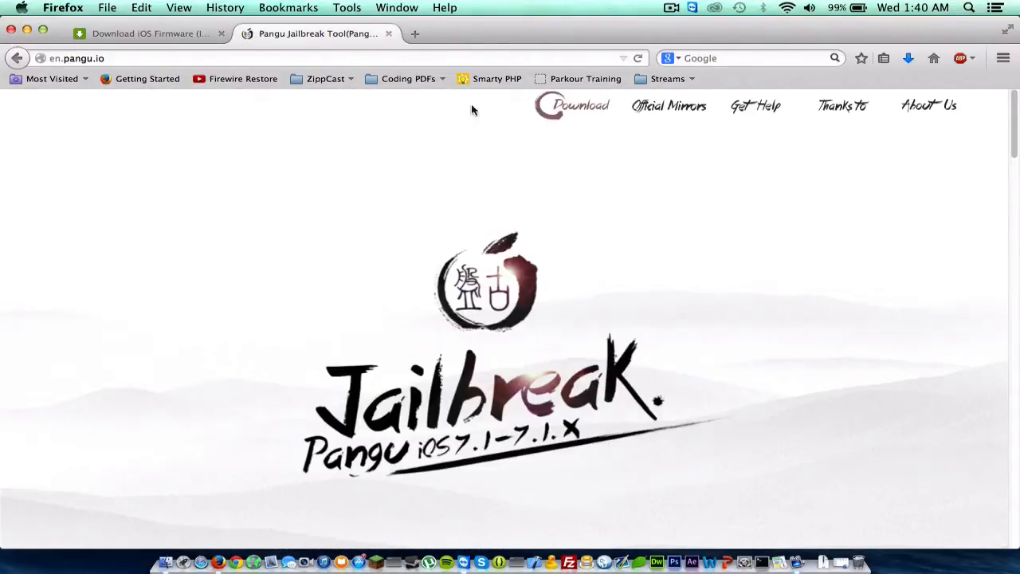
pyautogui.moveTo(749, 332)
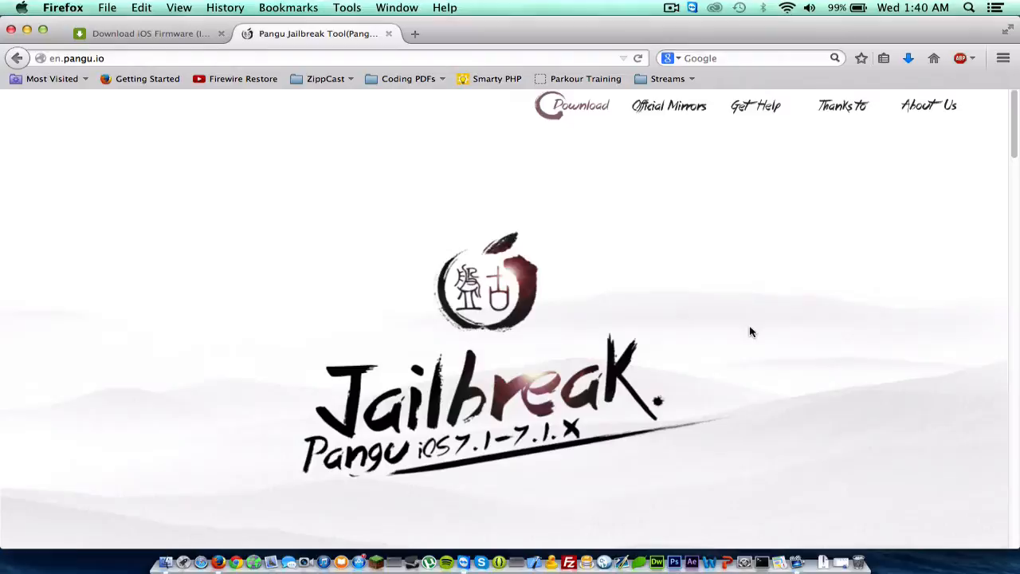
pyautogui.scroll(-3)
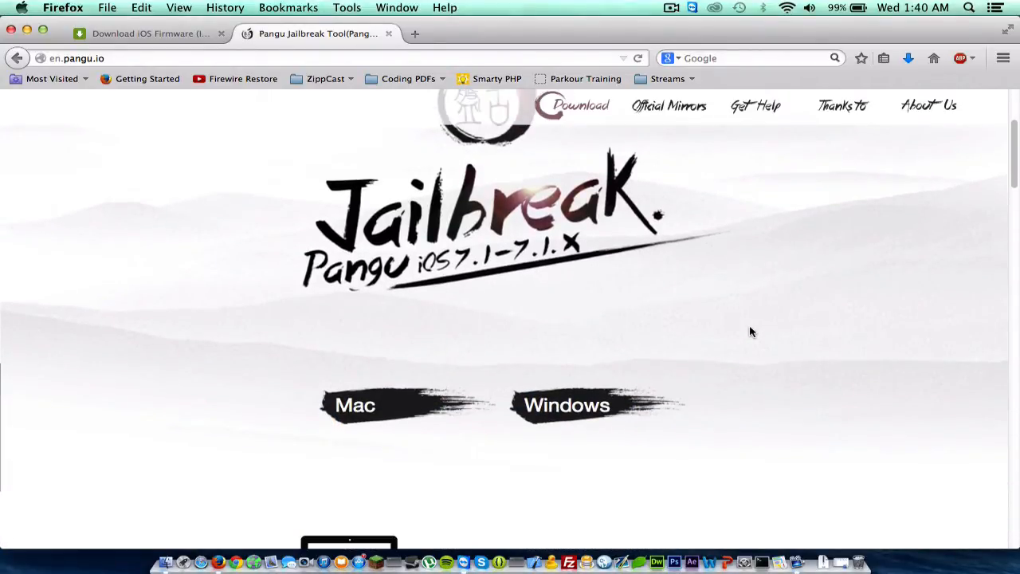
pyautogui.moveTo(383, 407)
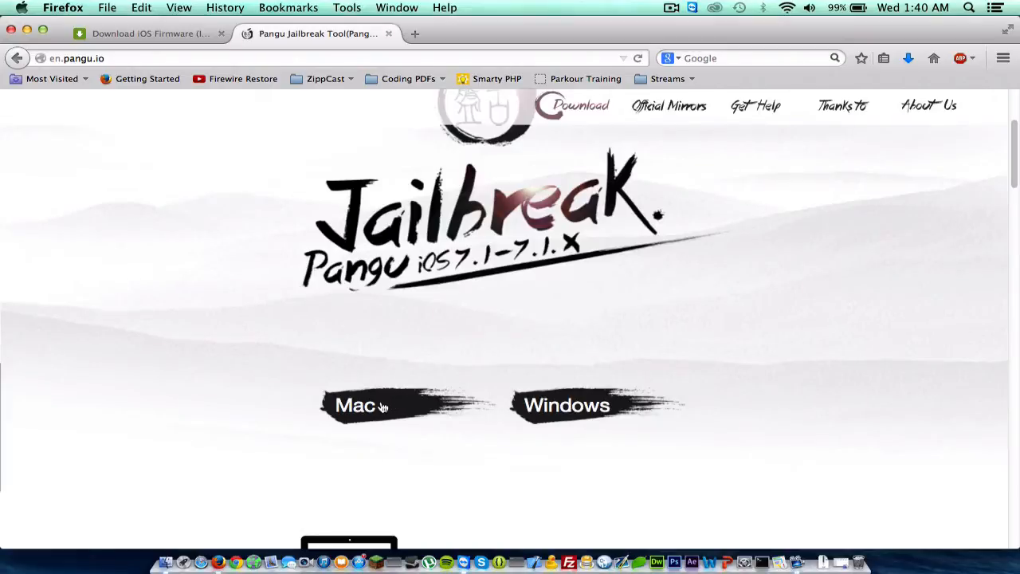
pyautogui.moveTo(535, 421)
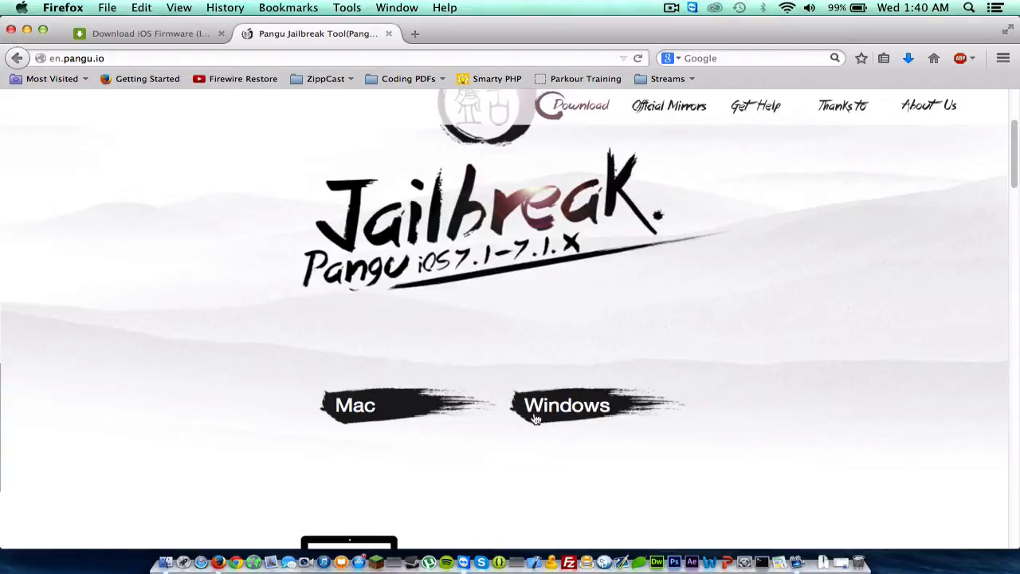
pyautogui.moveTo(565, 411)
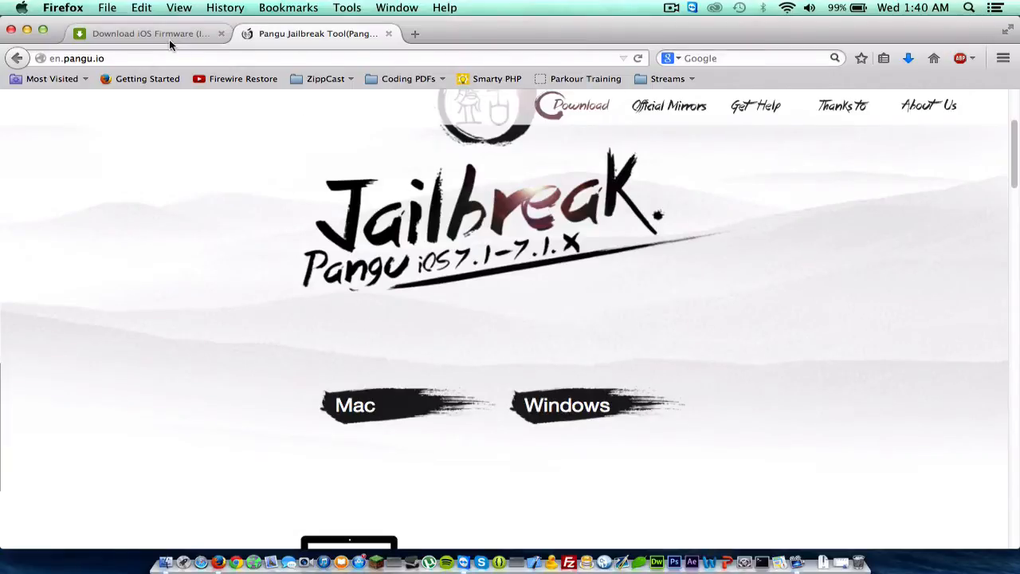
pyautogui.click(144, 33)
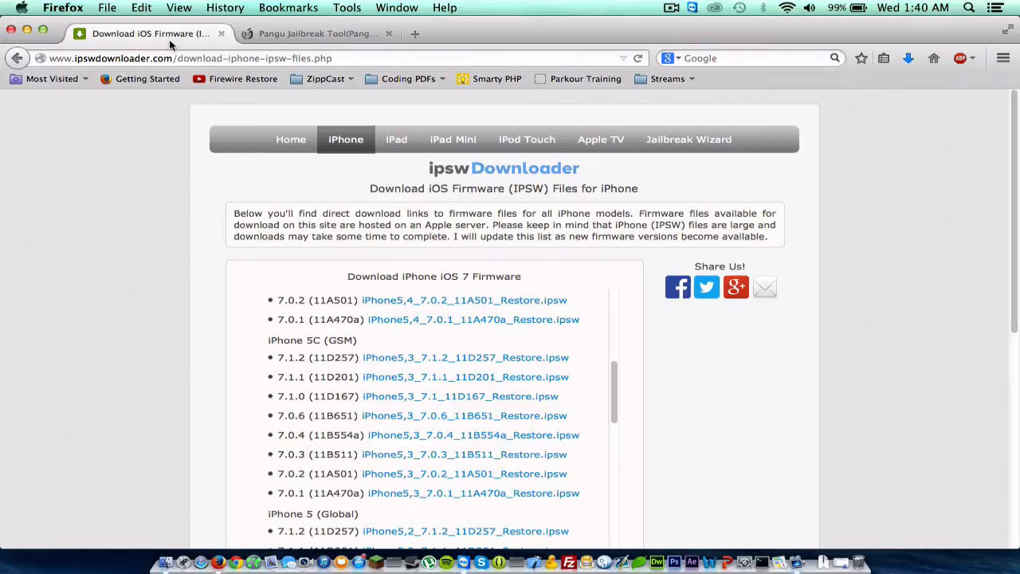
pyautogui.moveTo(596, 365)
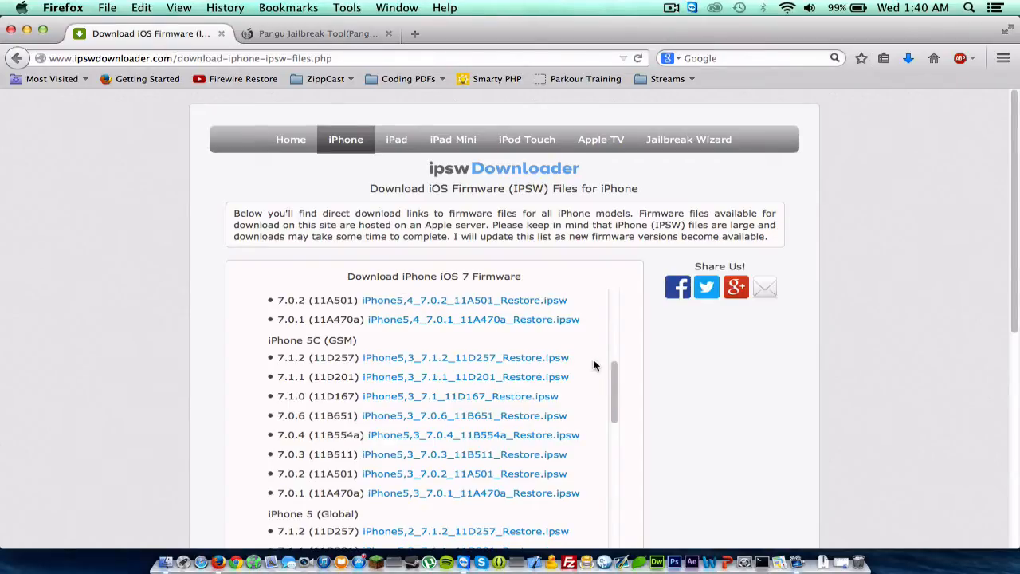
pyautogui.scroll(-3)
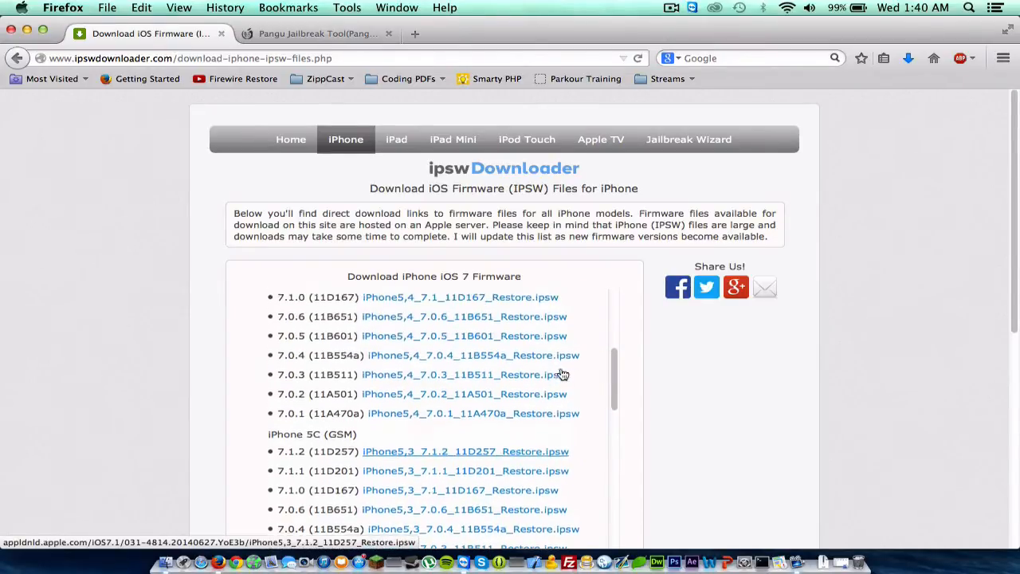
pyautogui.scroll(-3)
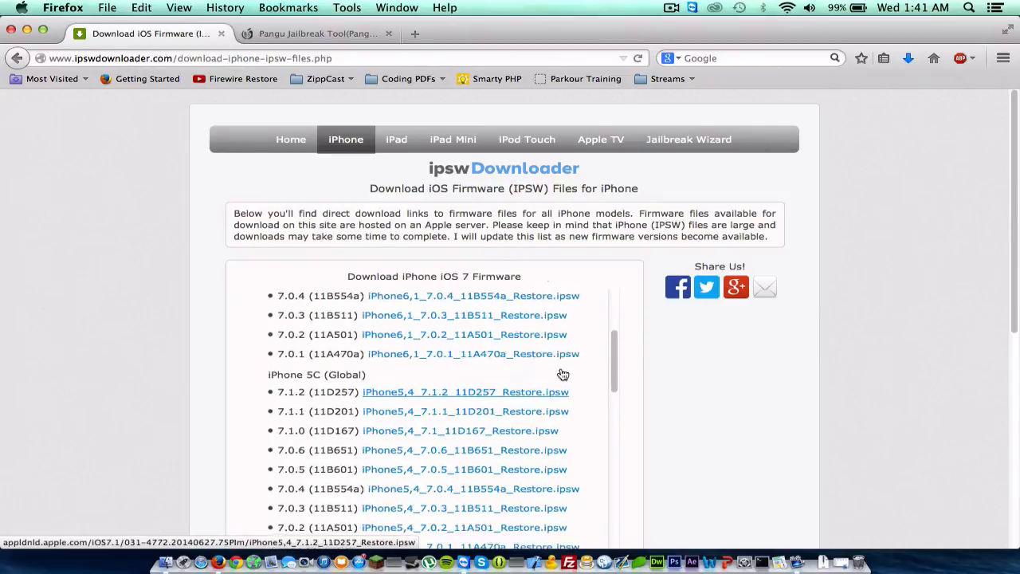
pyautogui.scroll(-3)
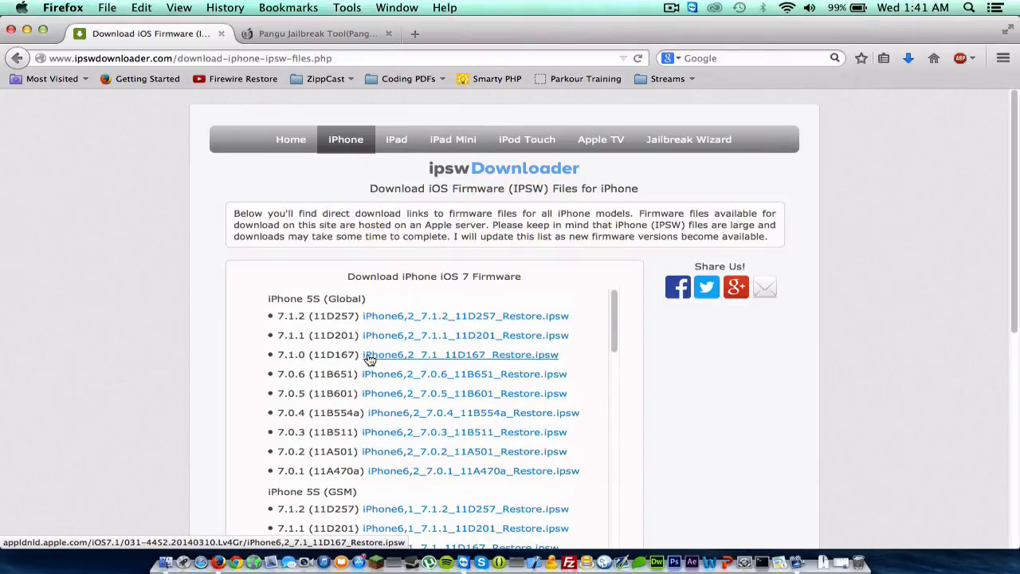
pyautogui.moveTo(711, 403)
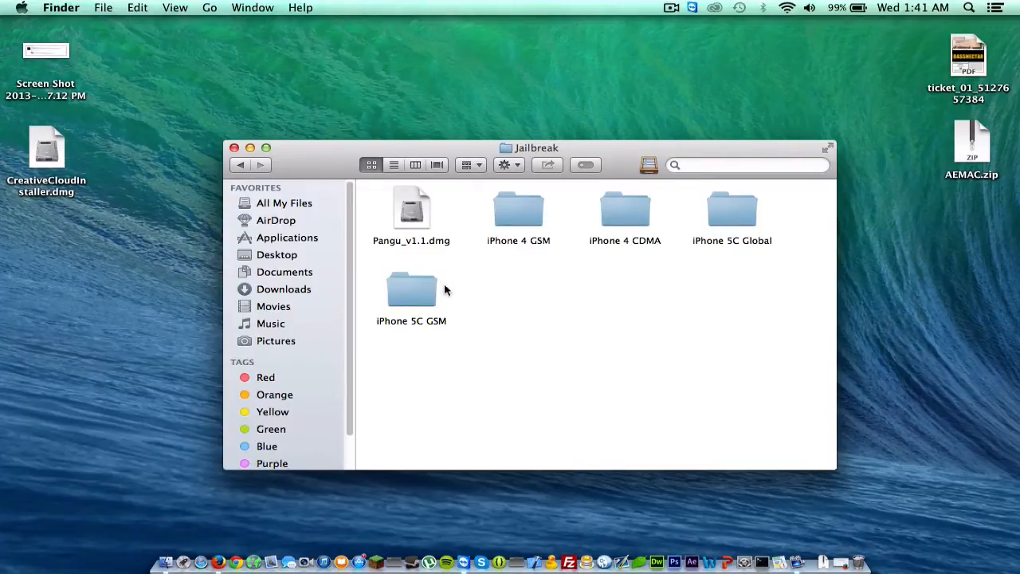
pyautogui.moveTo(669, 299)
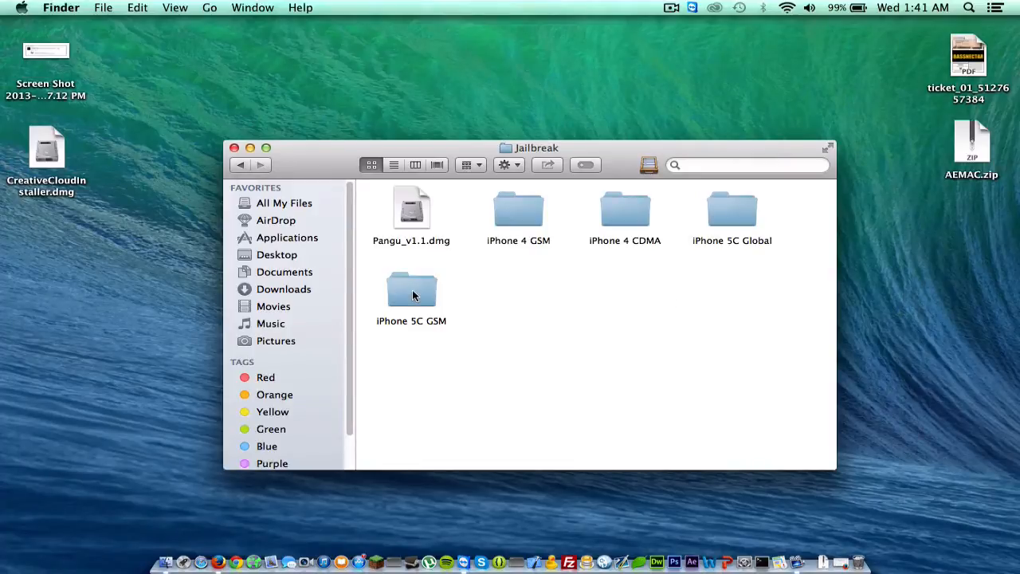
# View the iPhone 5C GSM folder's 7.1.2 restore file and return to the Jailbreak folder.
pyautogui.doubleClick(411, 290)
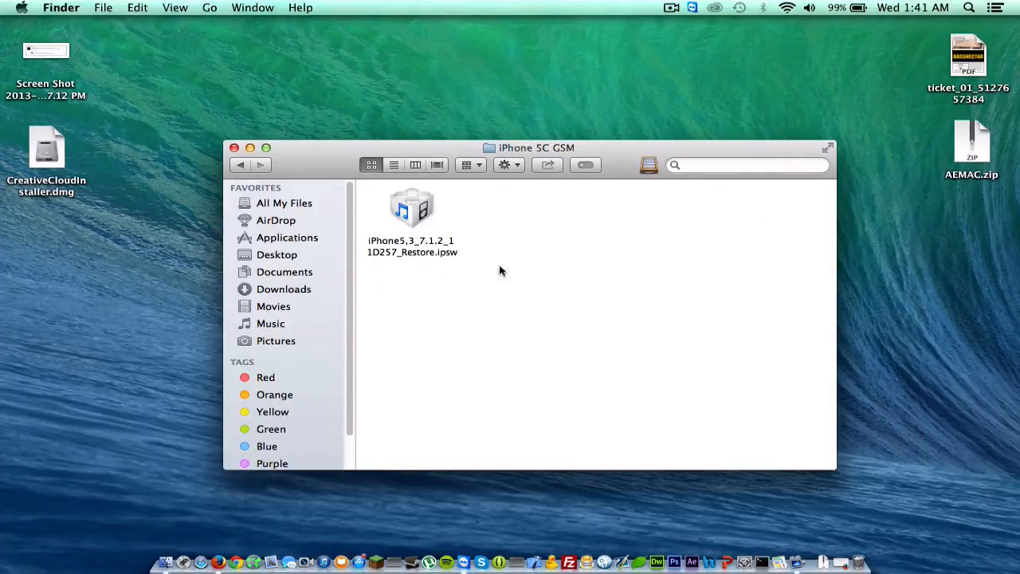
pyautogui.click(240, 164)
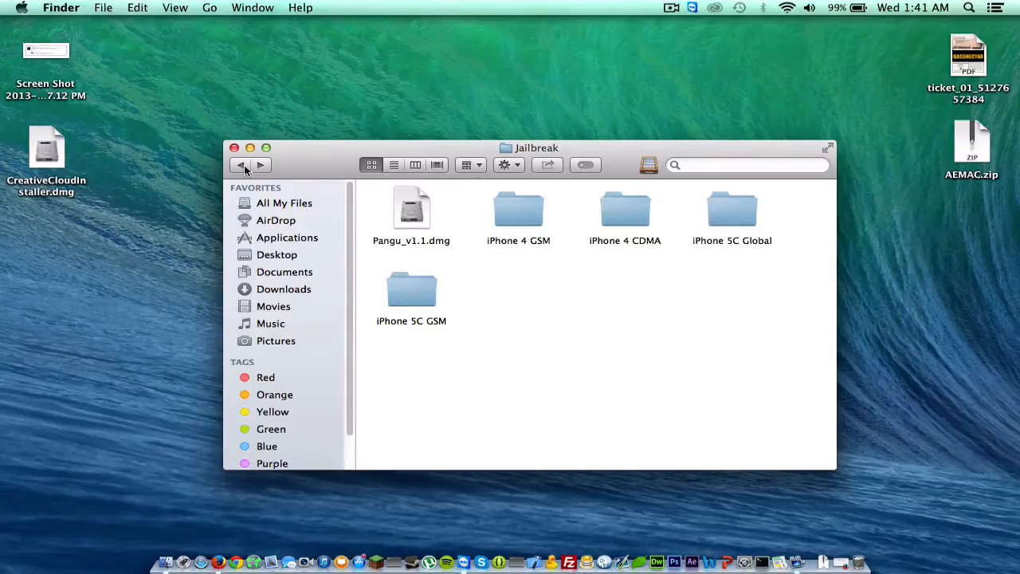
pyautogui.moveTo(414, 215)
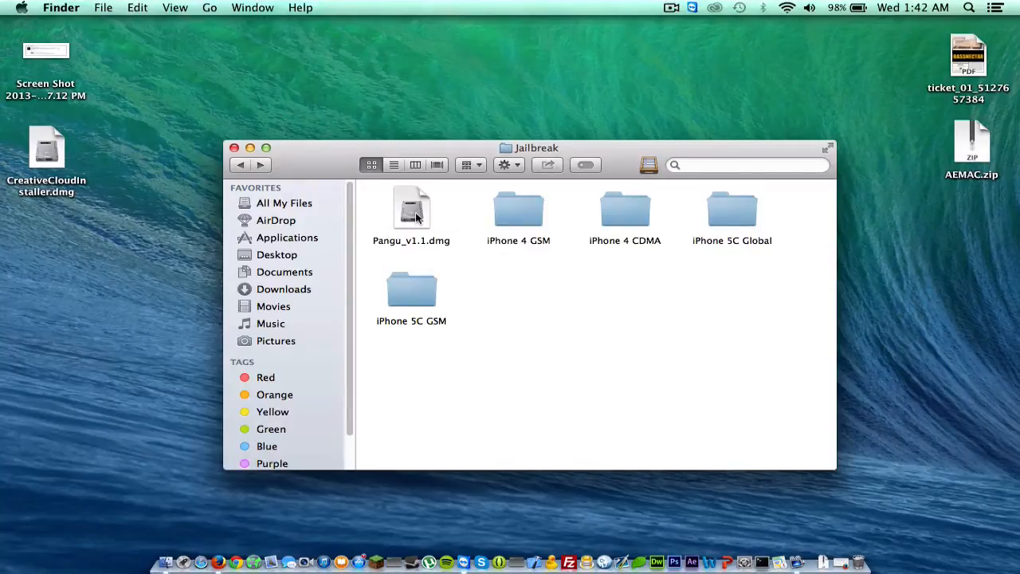
# Mount Pangu_v1.1.dmg and select the pangu app in its window.
pyautogui.doubleClick(411, 209)
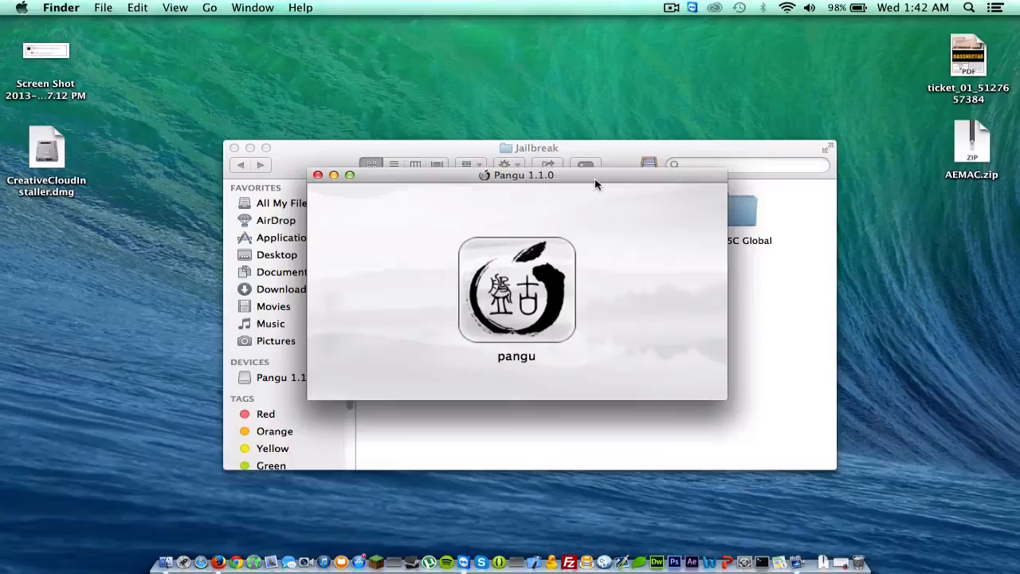
pyautogui.moveTo(577, 210)
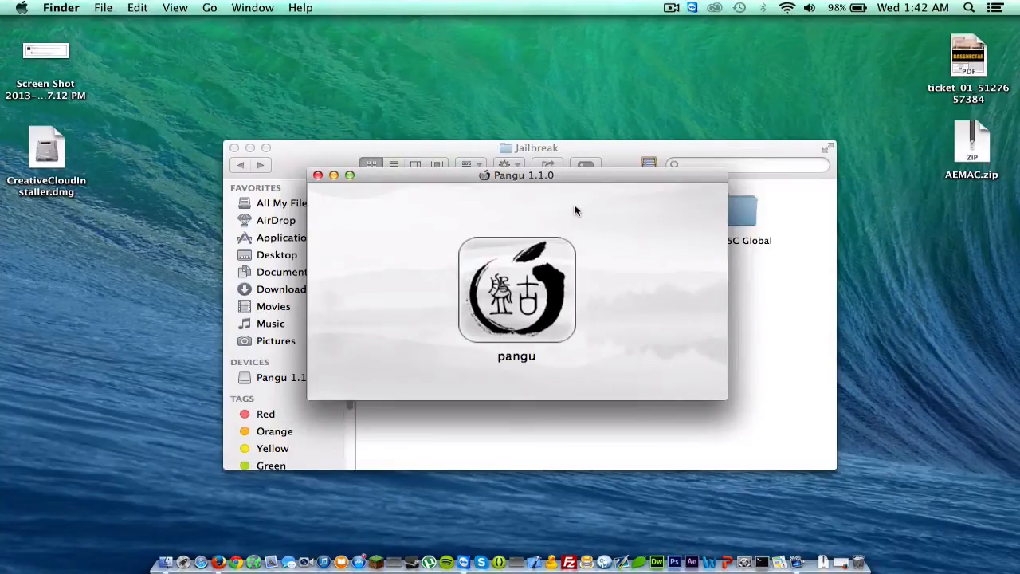
pyautogui.moveTo(583, 245)
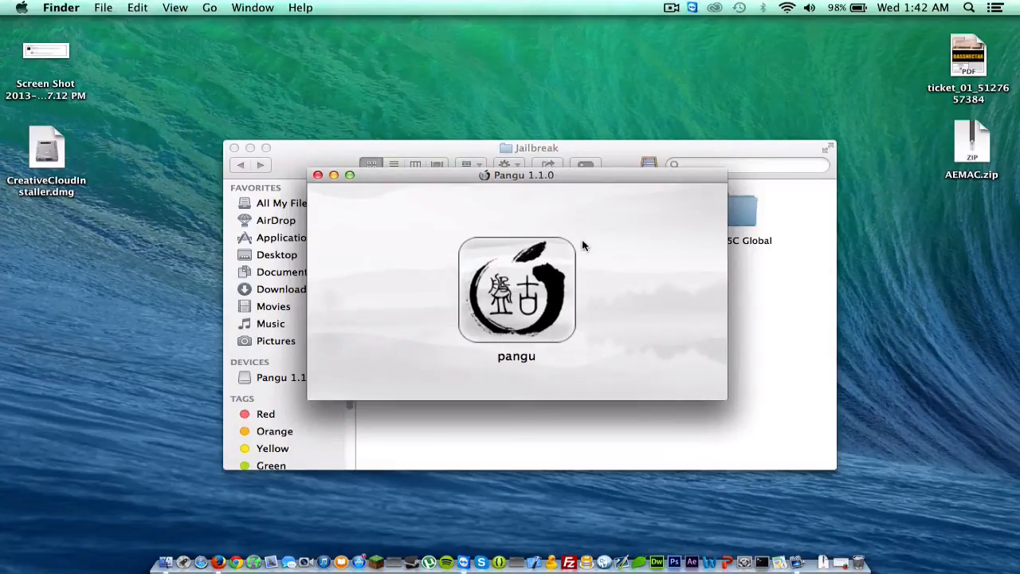
pyautogui.moveTo(549, 268)
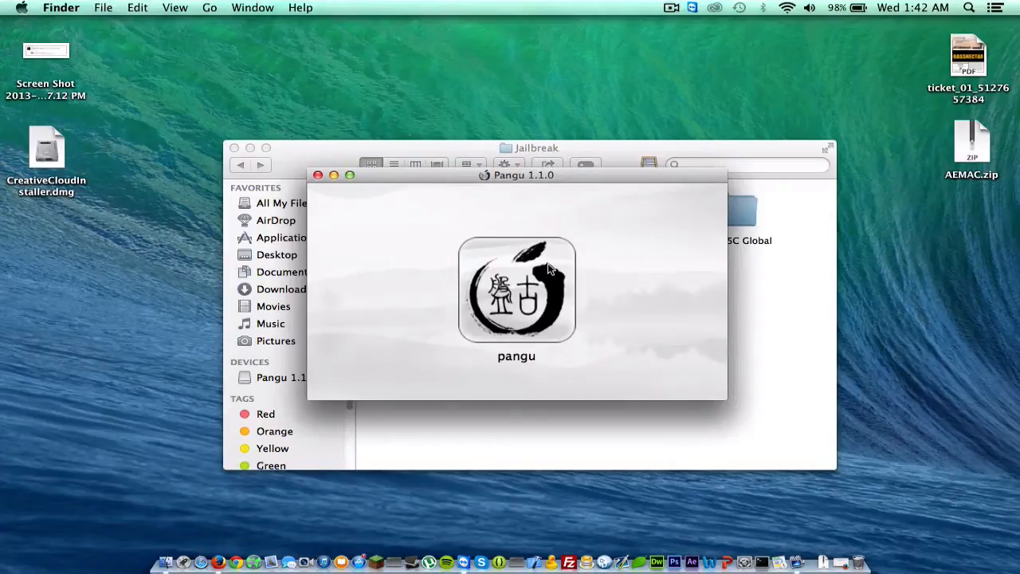
pyautogui.click(516, 290)
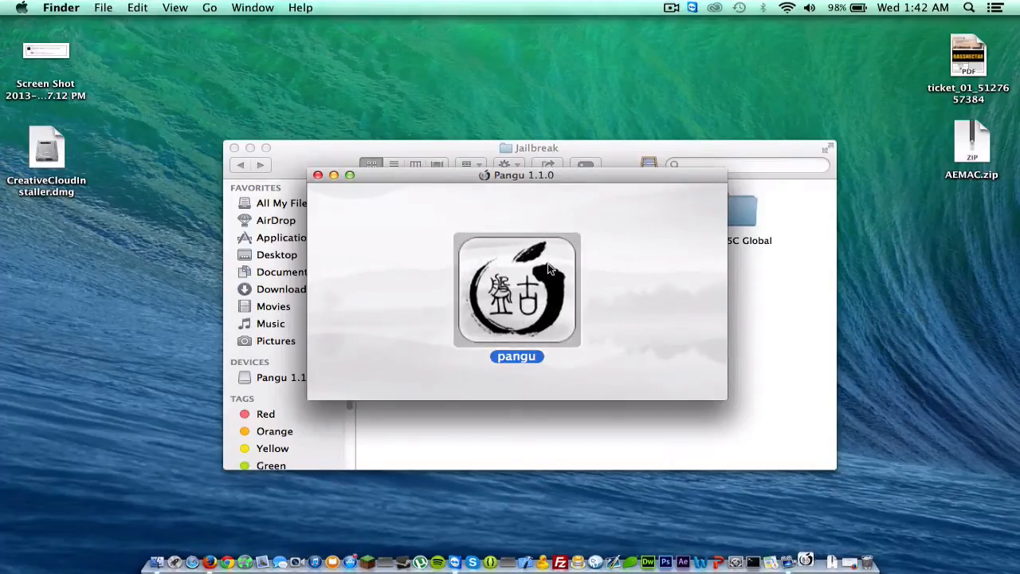
# Run the pangu app past the security warning so it detects the iPhone5,3 on iOS 7.1.2.
pyautogui.doubleClick(516, 290)
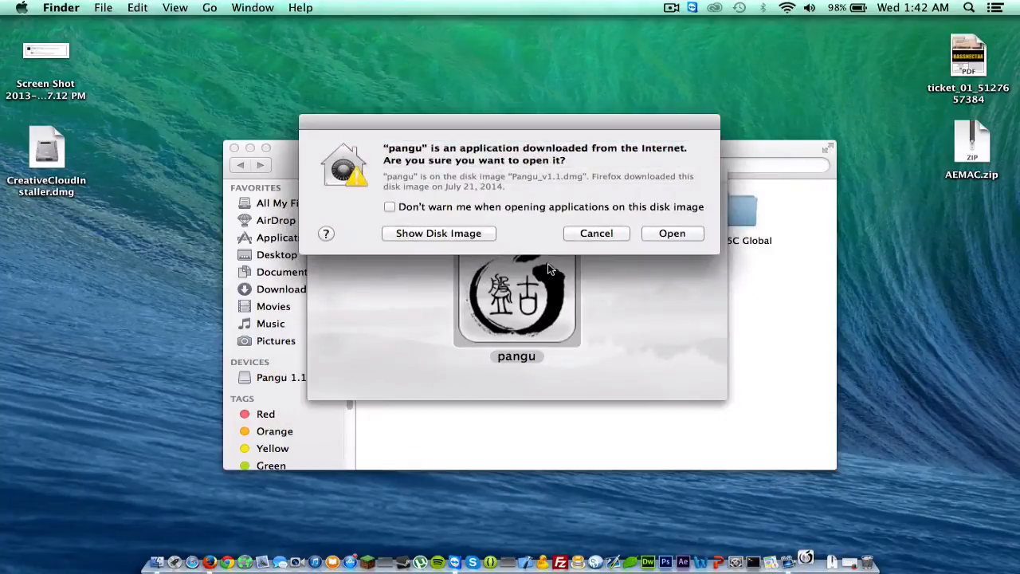
pyautogui.click(670, 233)
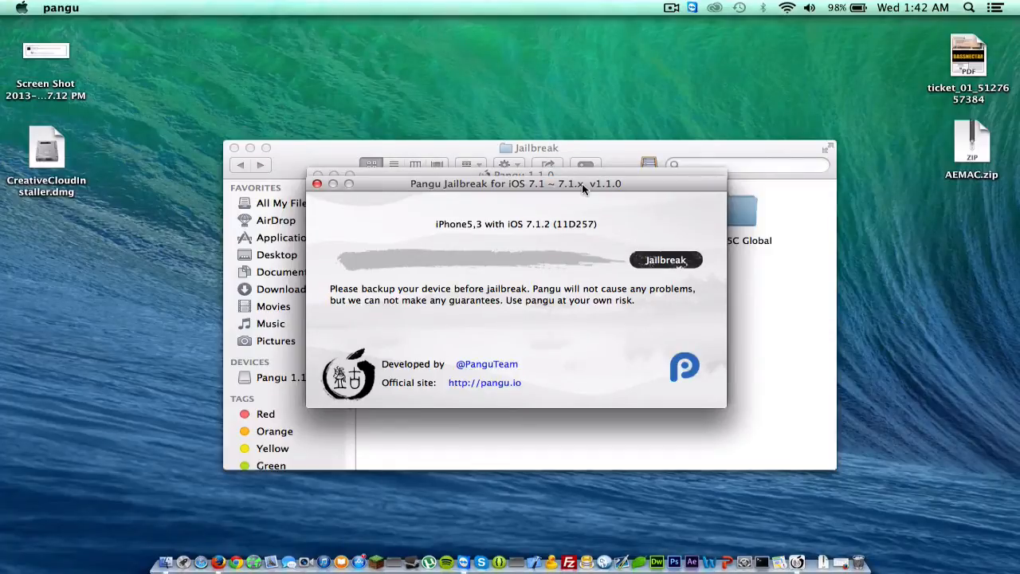
pyautogui.moveTo(666, 263)
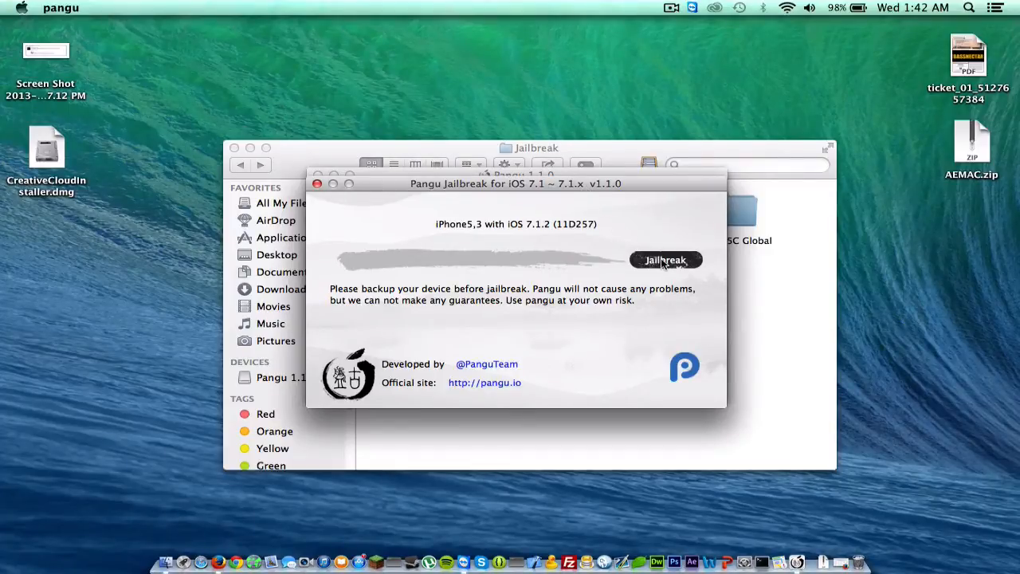
# Start the jailbreak and step through the phone date-adjustment instruction slides.
pyautogui.click(666, 260)
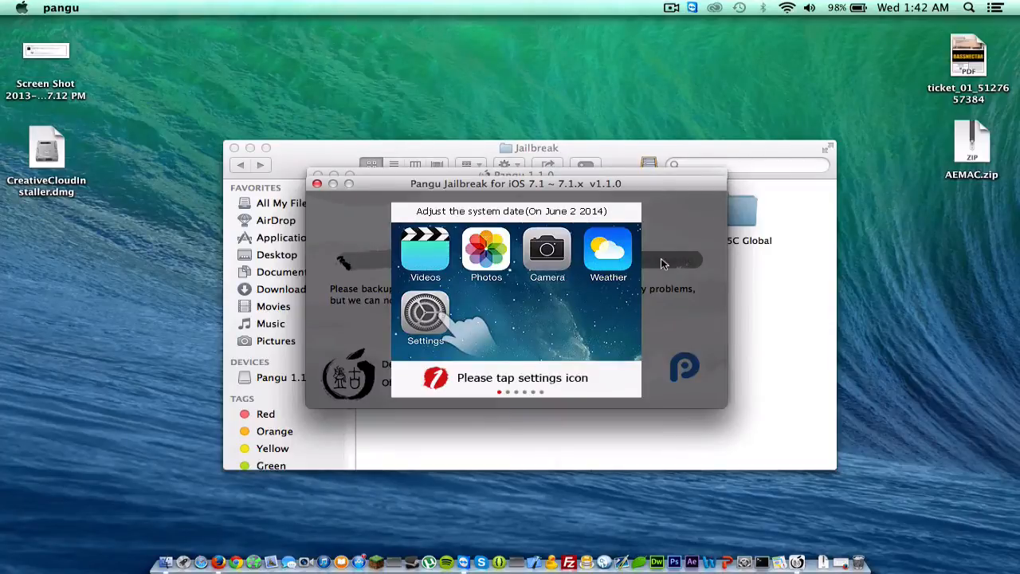
pyautogui.click(424, 311)
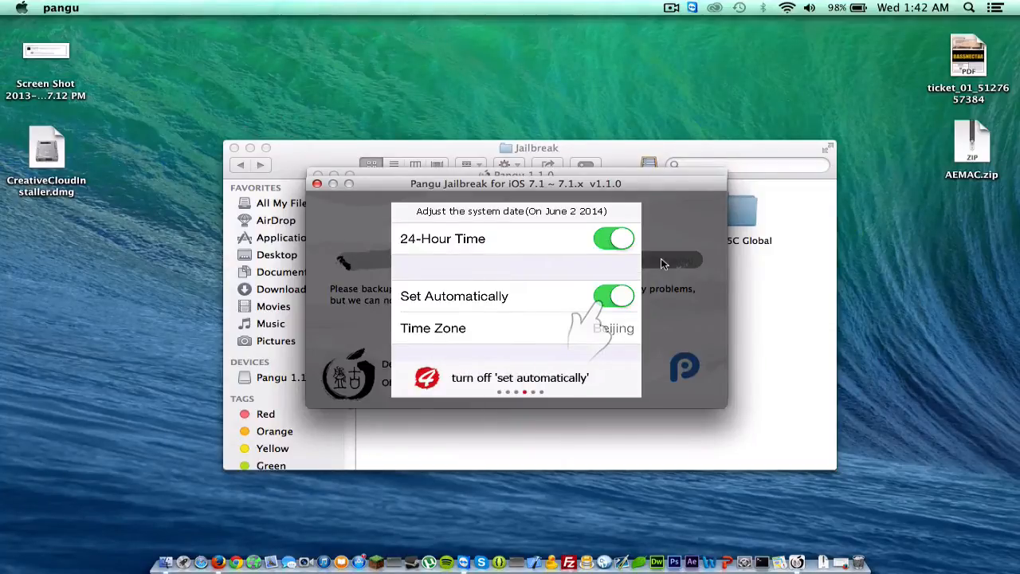
pyautogui.click(612, 295)
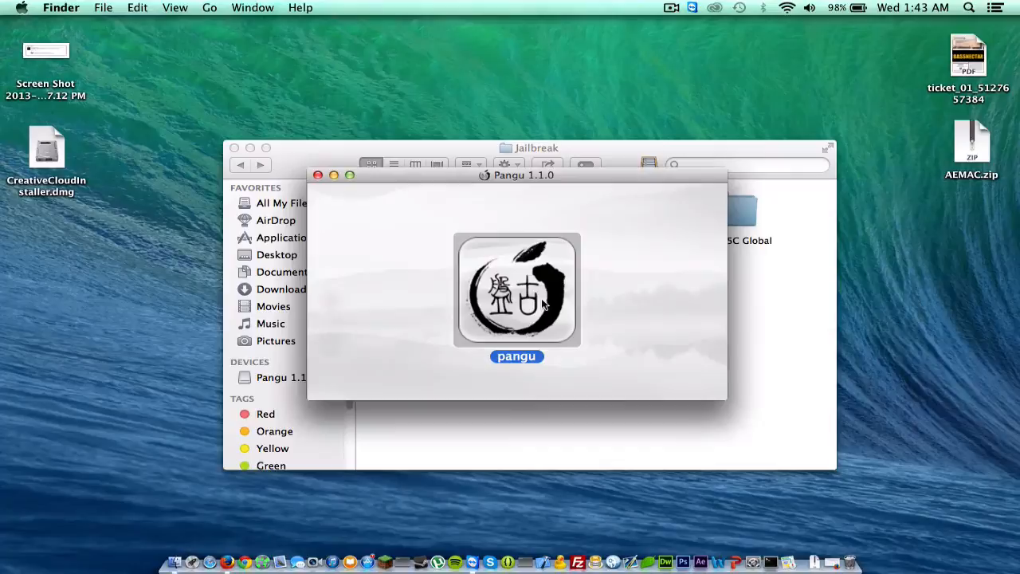
# Relaunch pangu and start the jailbreak again for the iPhone5,3.
pyautogui.doubleClick(516, 290)
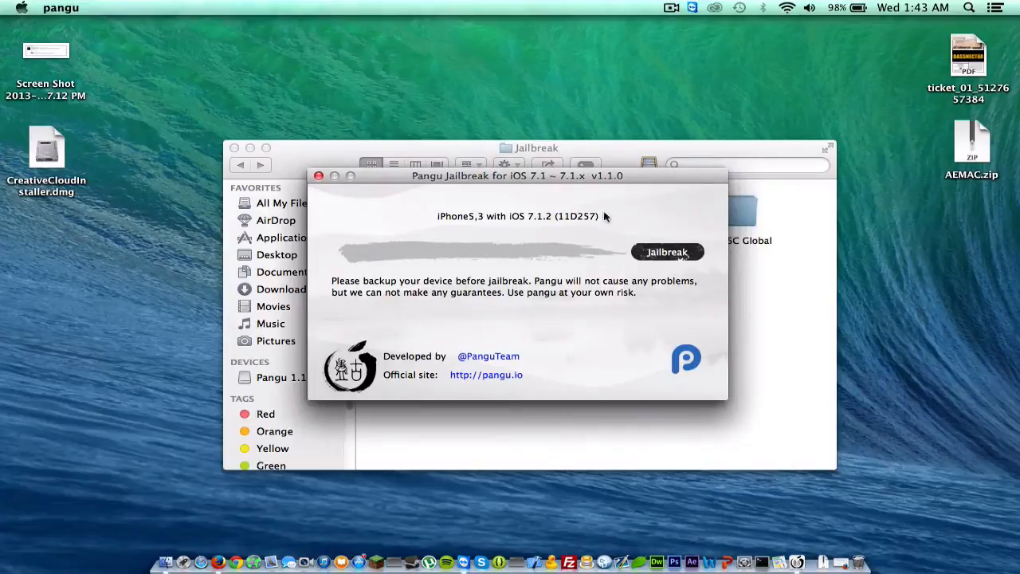
pyautogui.click(667, 252)
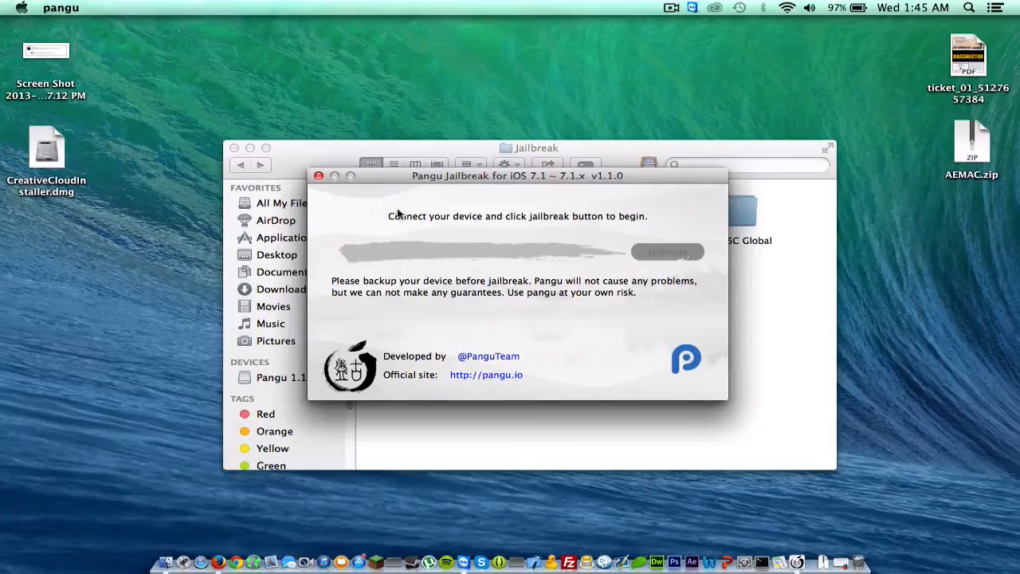
pyautogui.moveTo(589, 223)
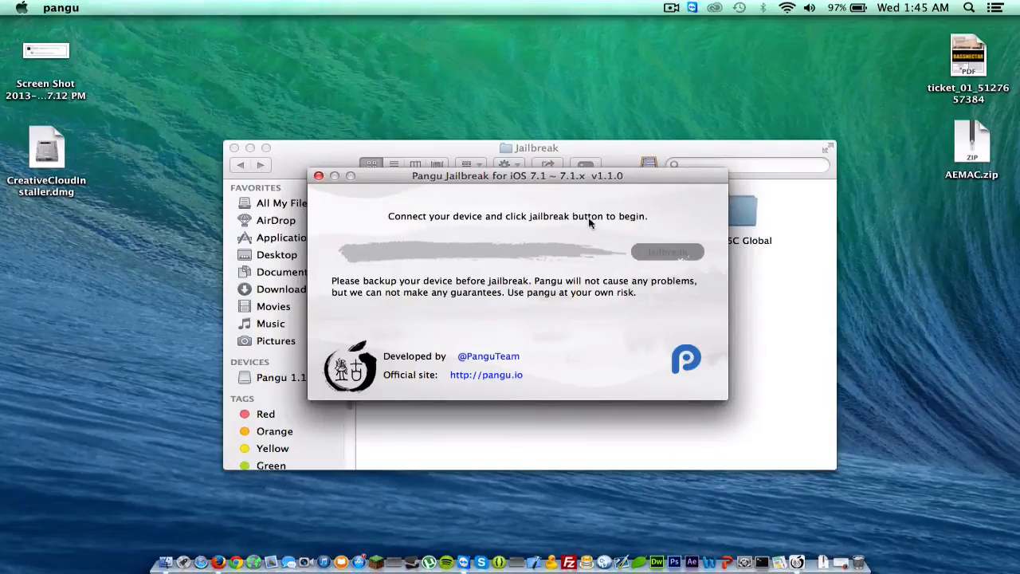
# Close the Pangu window, the Pangu 1.1.0 disk image window and the Jailbreak folder.
pyautogui.click(319, 175)
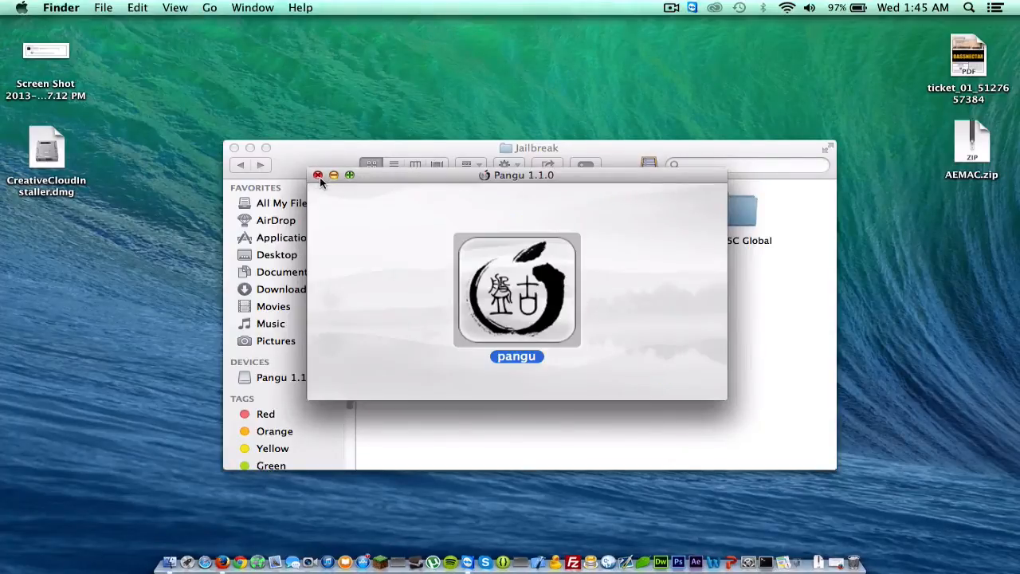
pyautogui.click(318, 174)
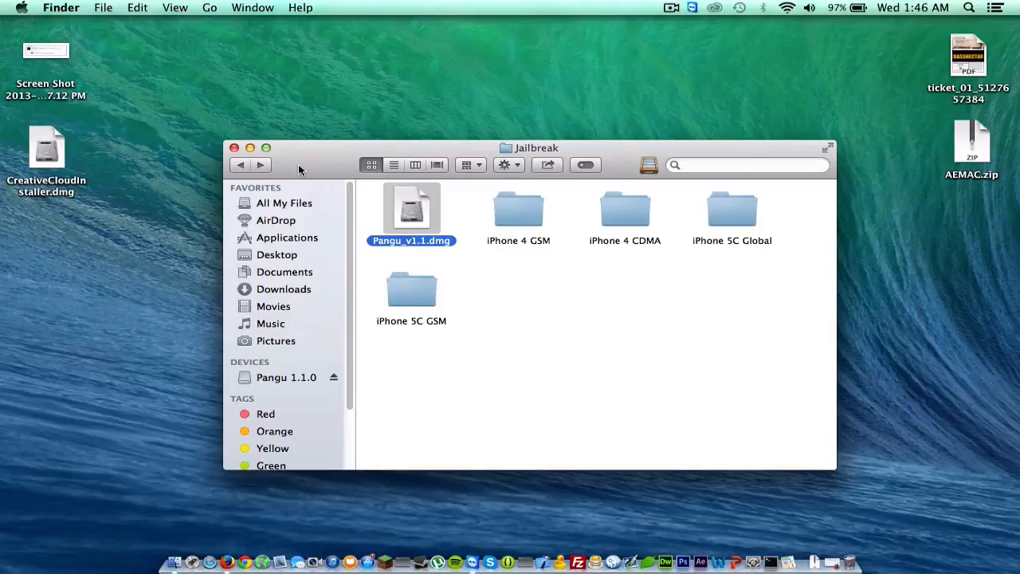
pyautogui.click(235, 147)
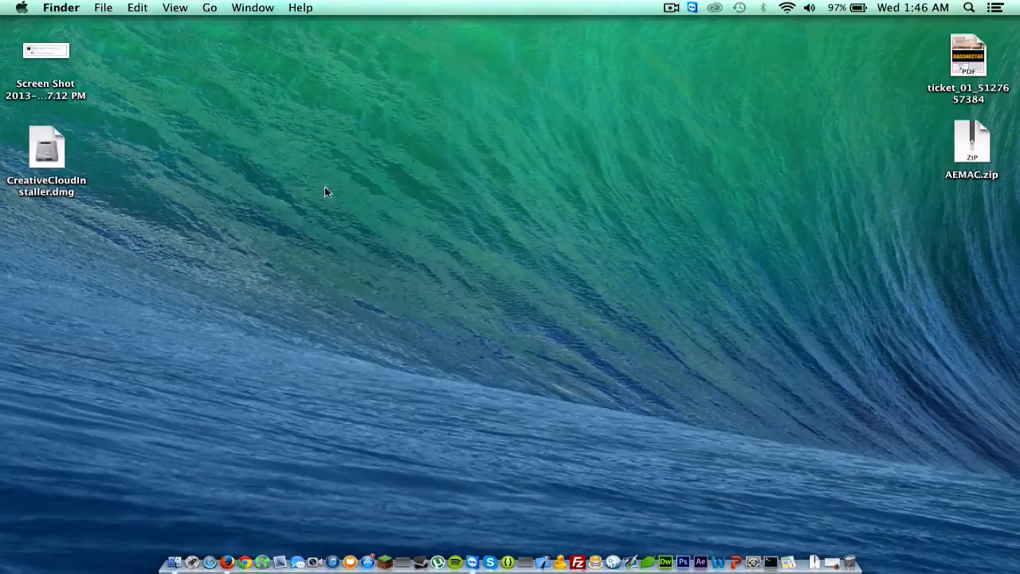
pyautogui.moveTo(335, 198)
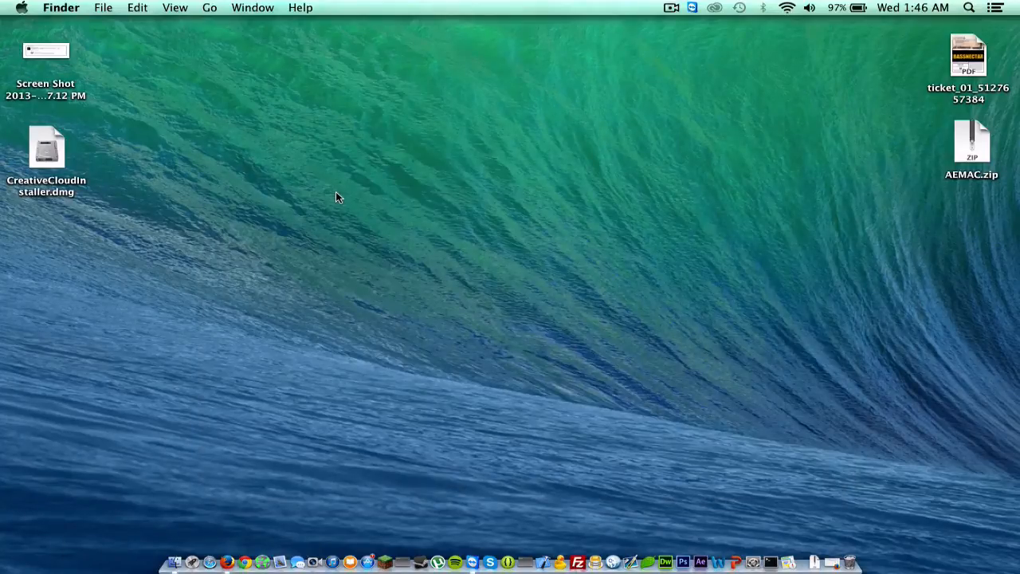